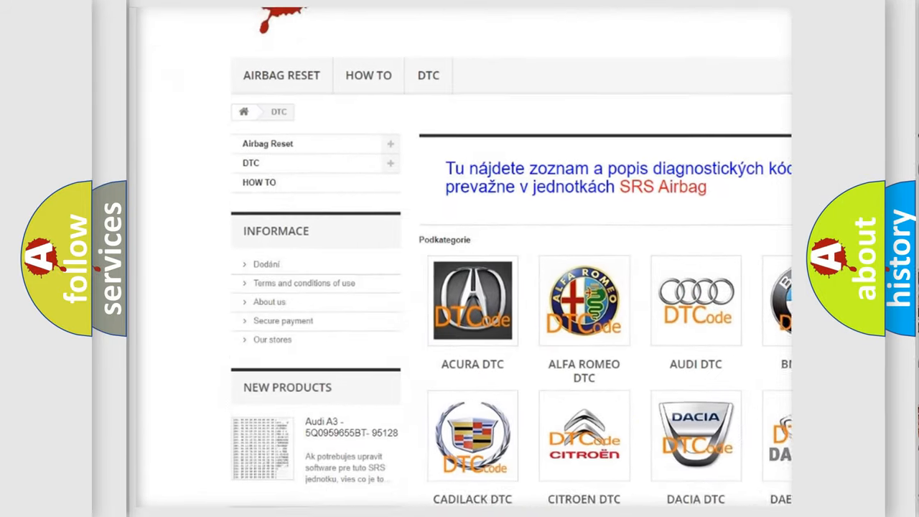
- Scroll past the car-brand logo grid to the list of B-series trouble codes
scroll("down", 3)
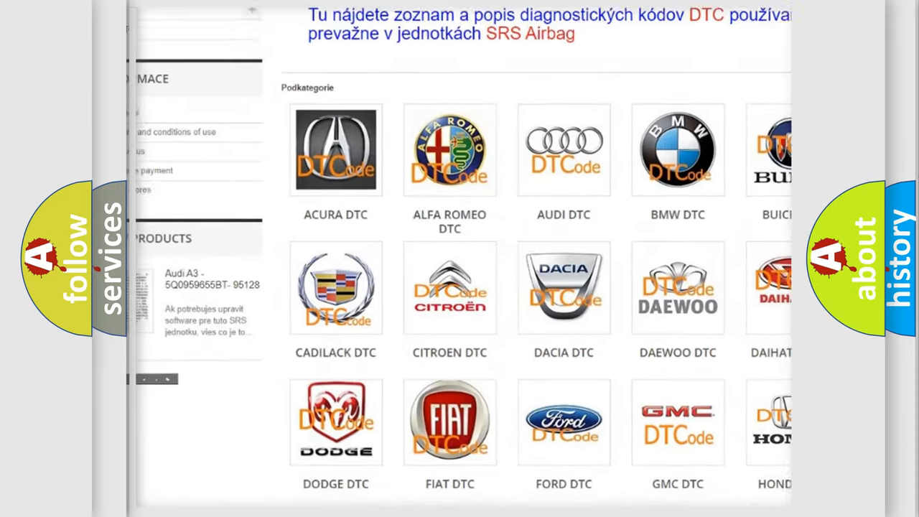
scroll("down", 3)
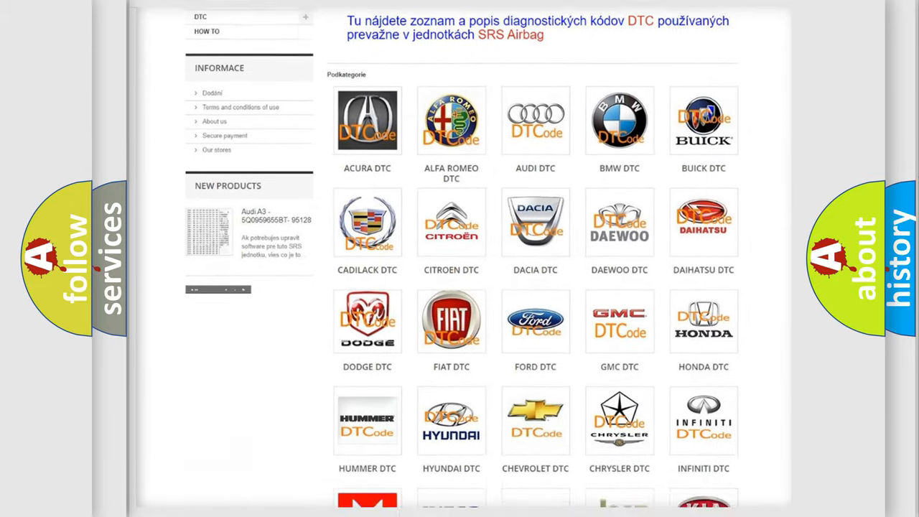
scroll("down", 3)
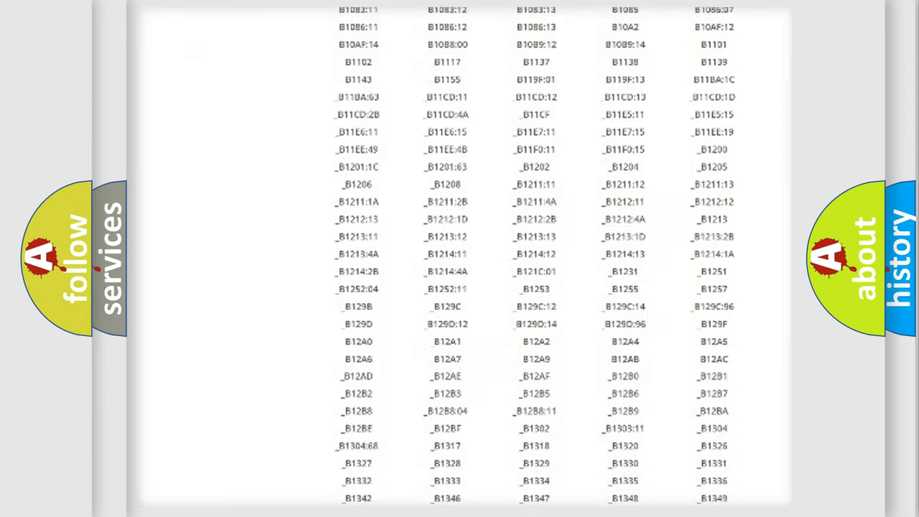
scroll("down", 3)
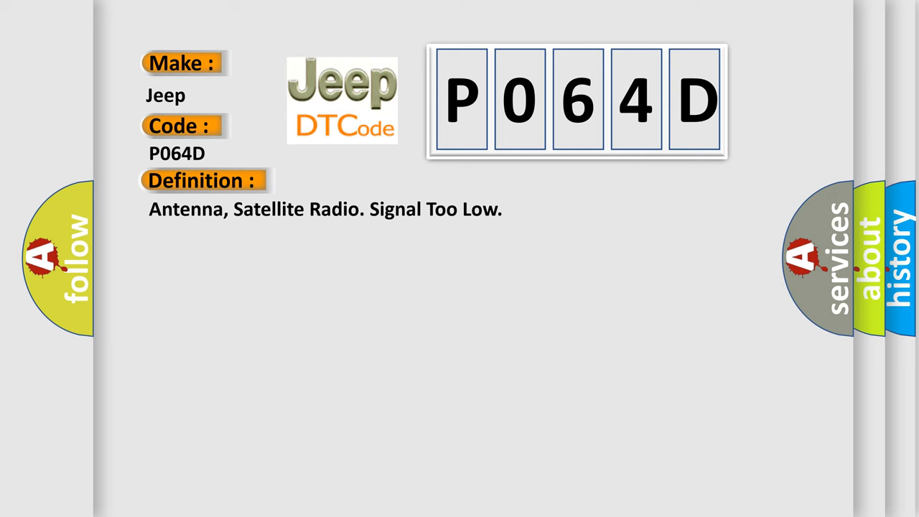
- Advance the slide to reveal the P064D Description on low satellite antenna signal
left_click(372, 180)
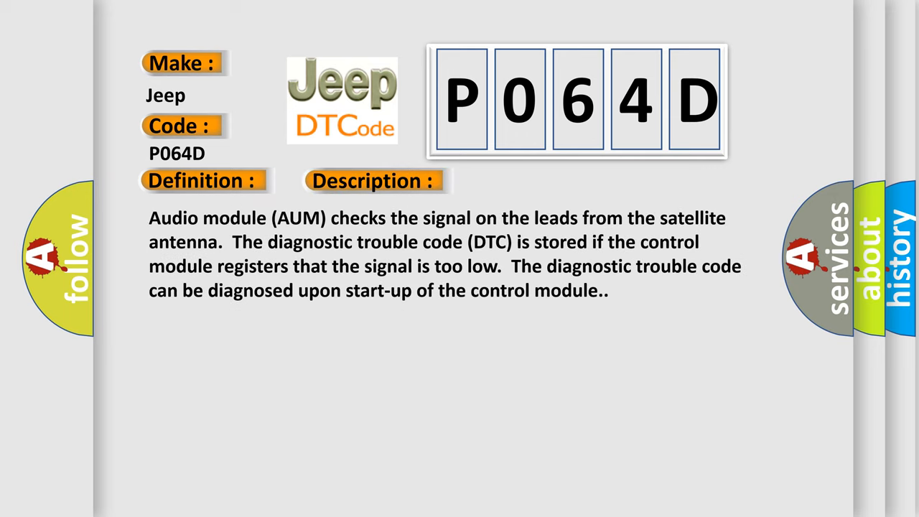